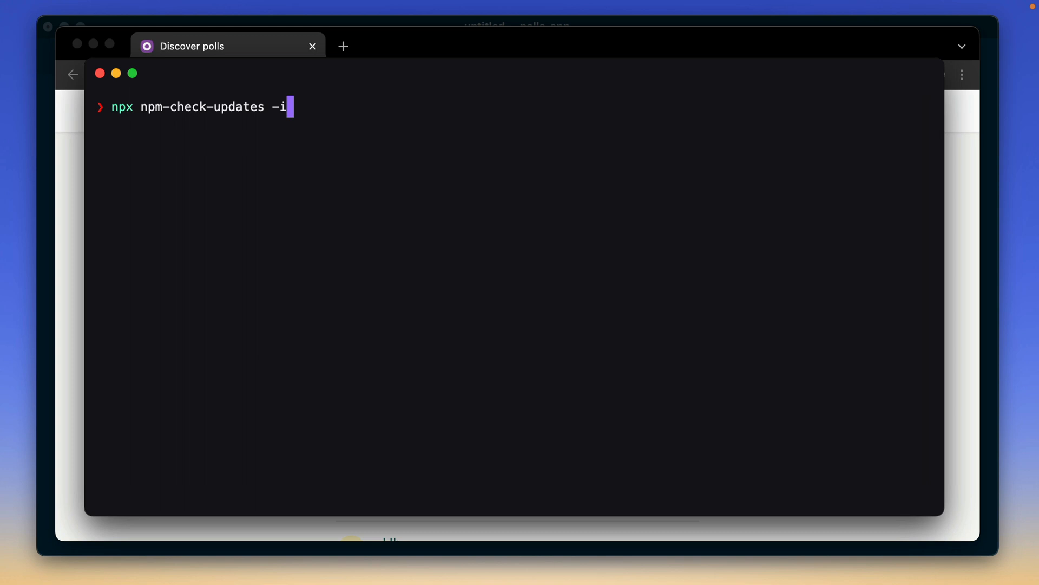
key(Return)
text(y)
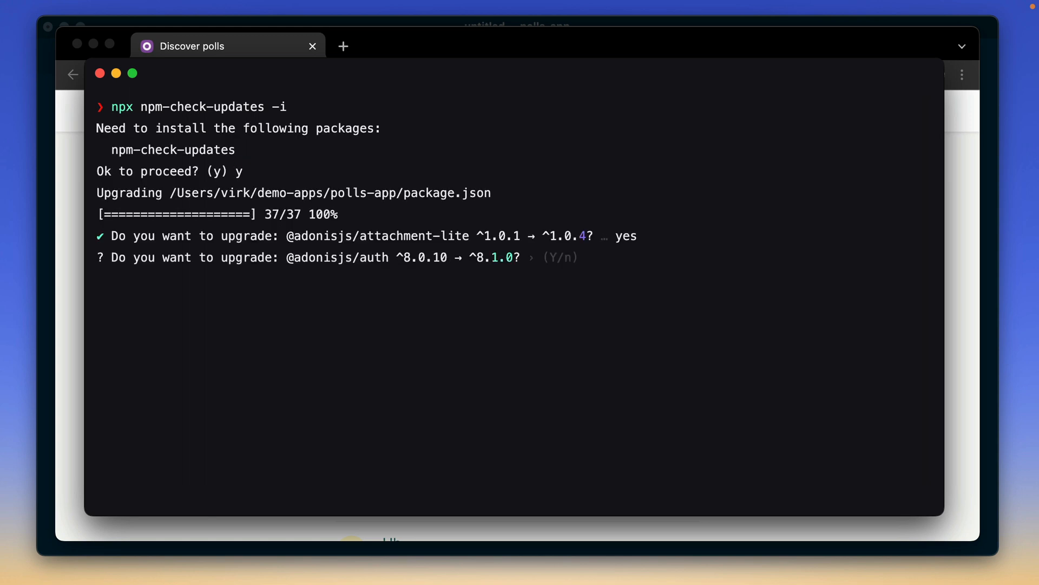
text(np)
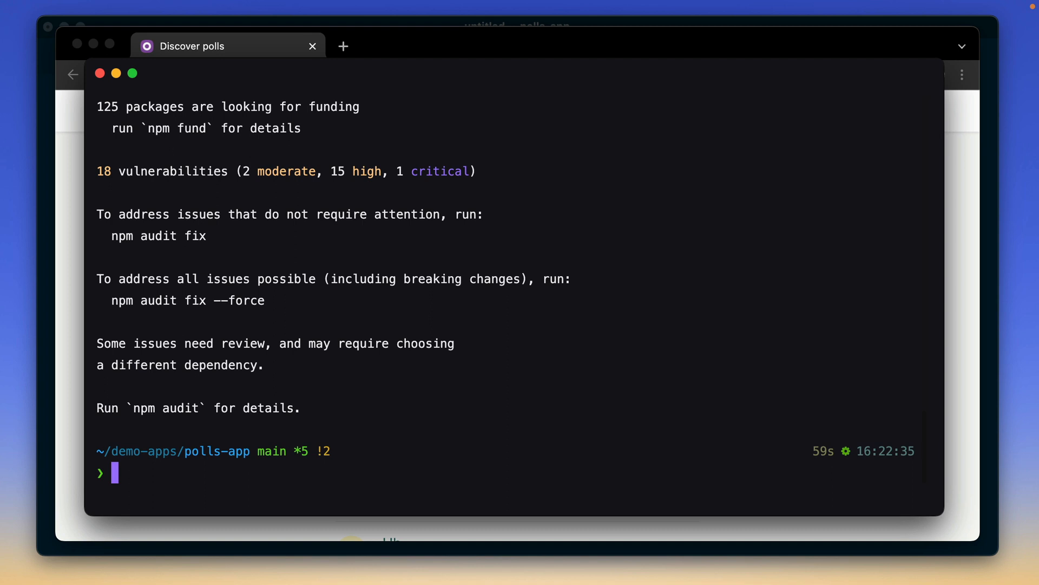
text(n)
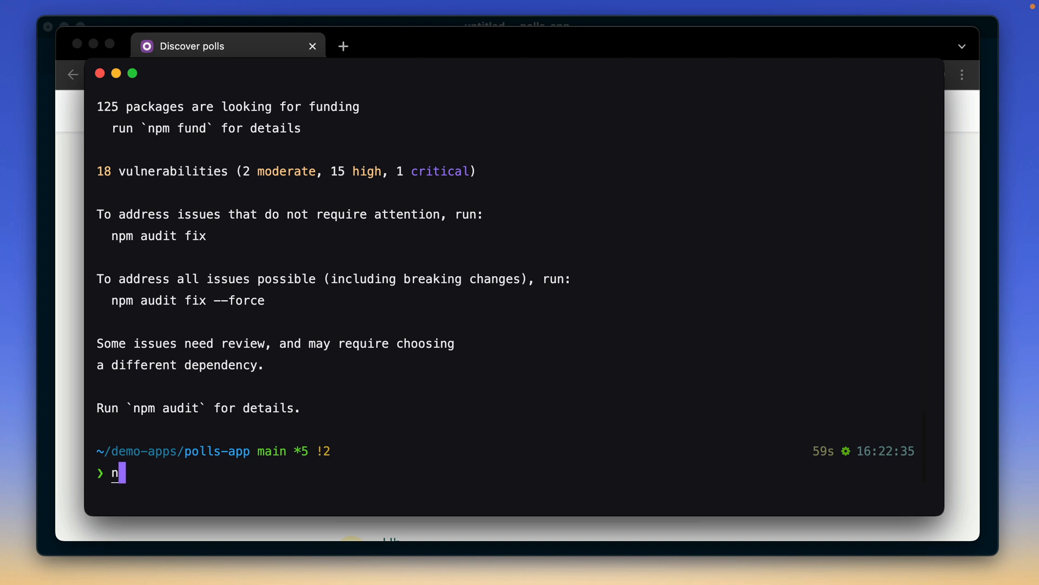
text(ode ace generate:manifest)
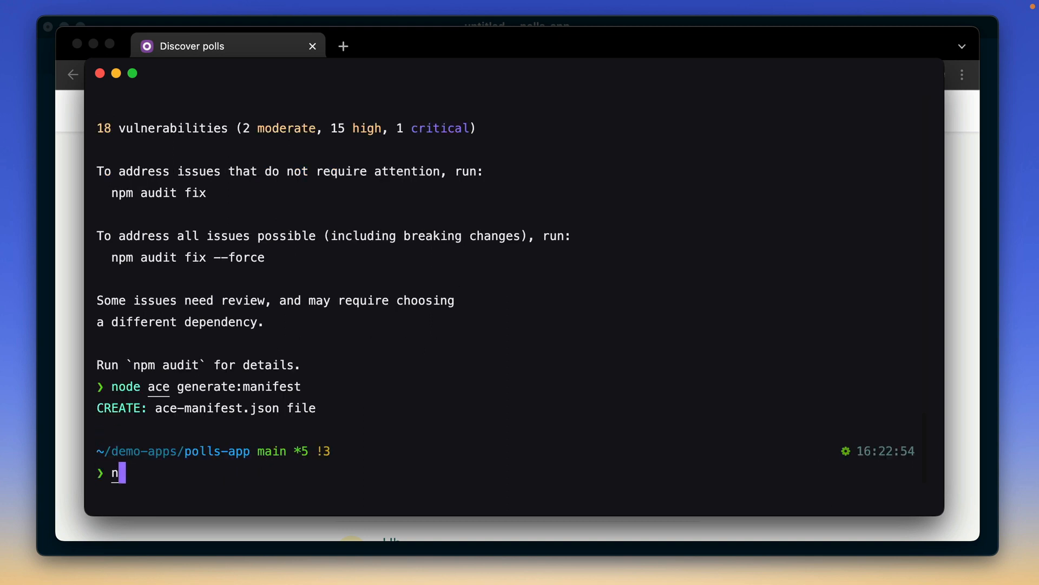
text(ode ace serve --w)
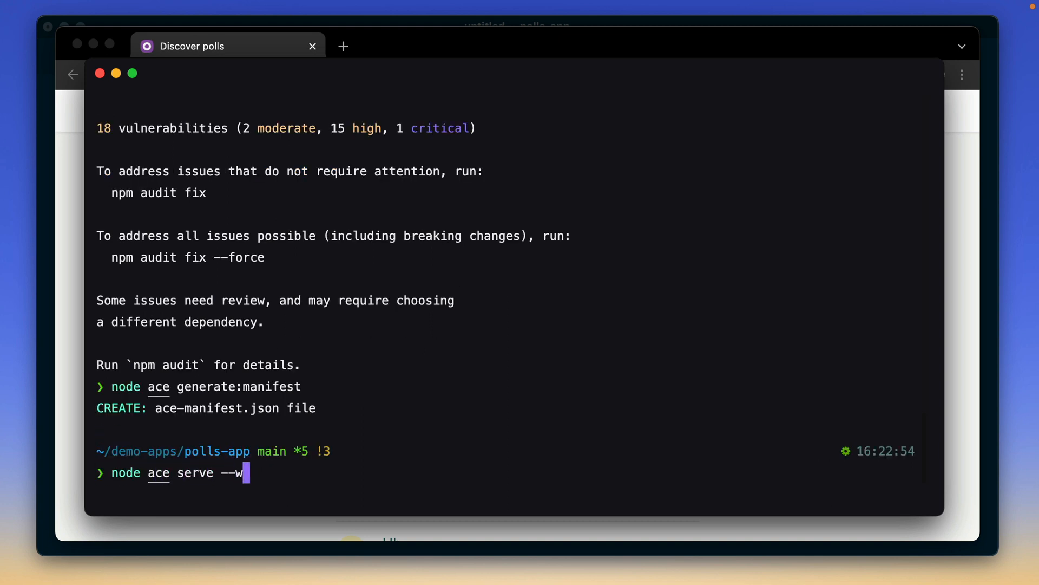
key(Return)
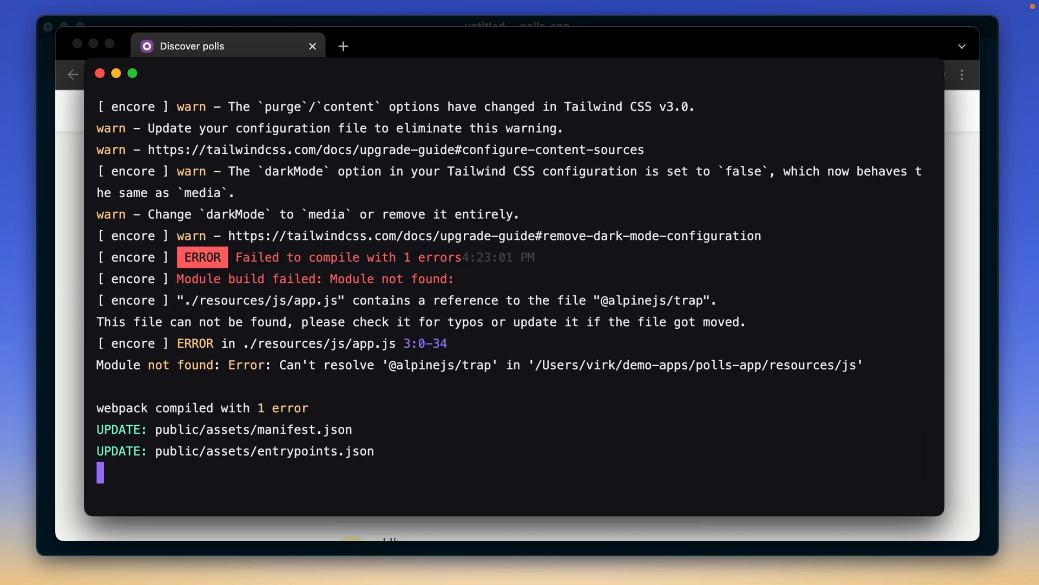
mouse_move(328, 290)
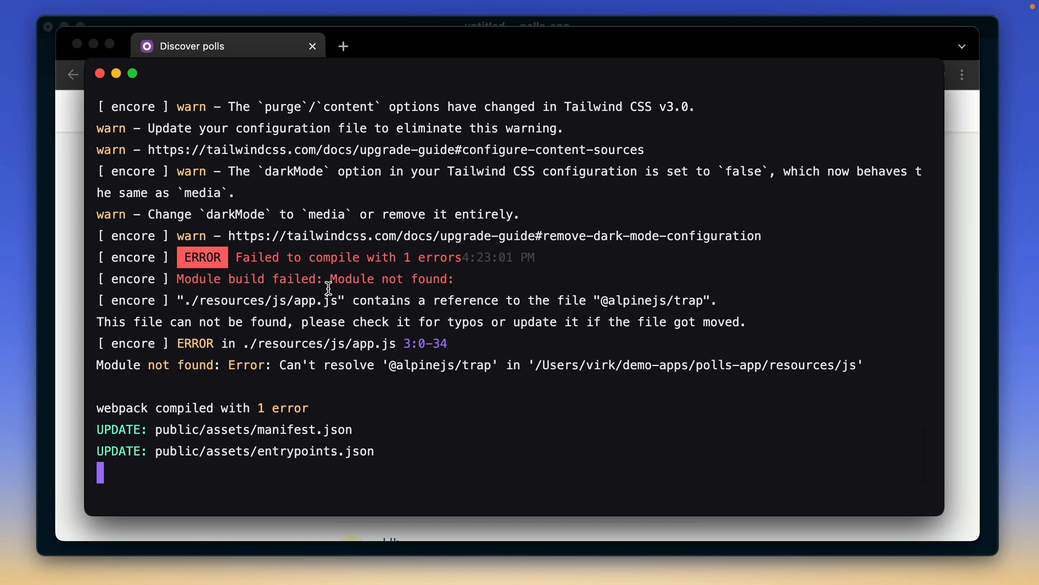
scroll(up, 3)
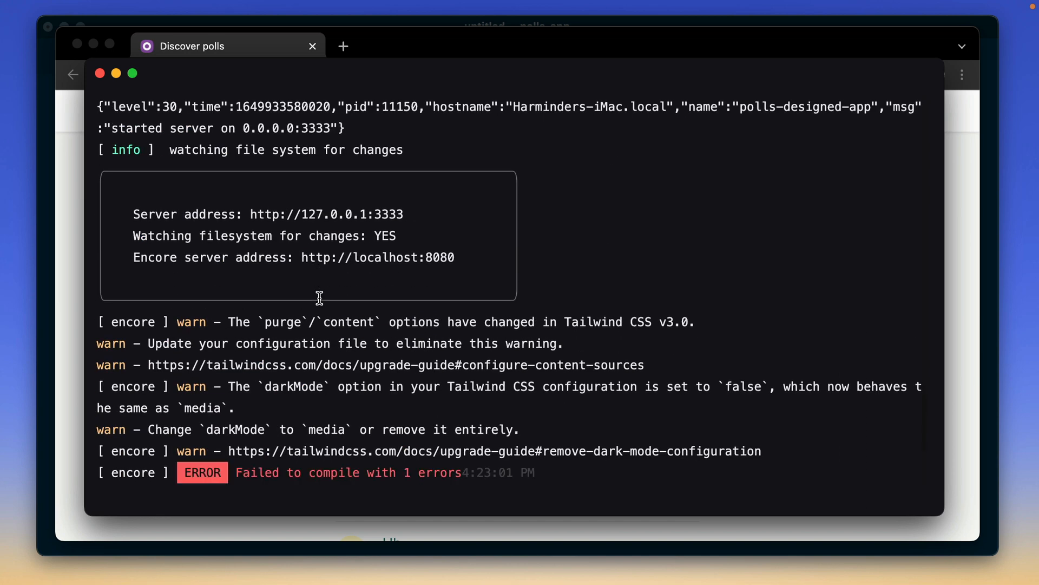
scroll(down, 3)
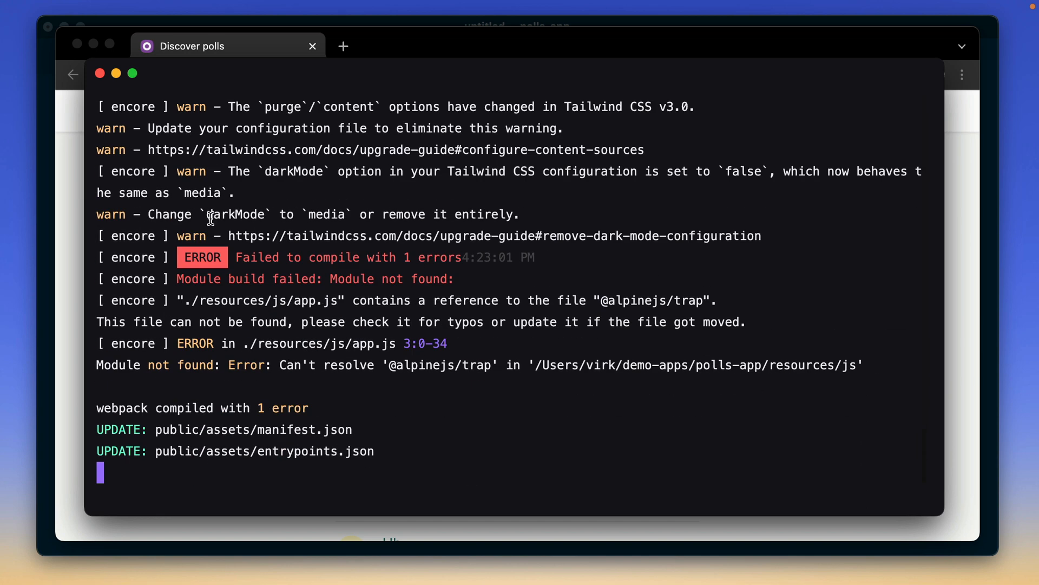
key(ctrl+c)
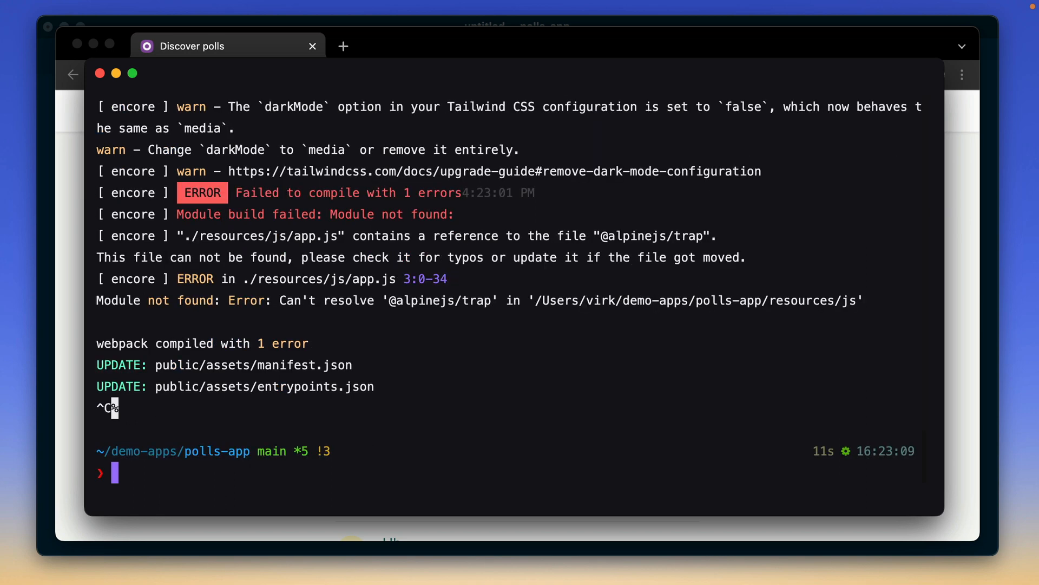
Step: Run node ace configure tests to create test.ts, bootstrap and the hello_world spec, then open the project with subl
text(node ace configure te)
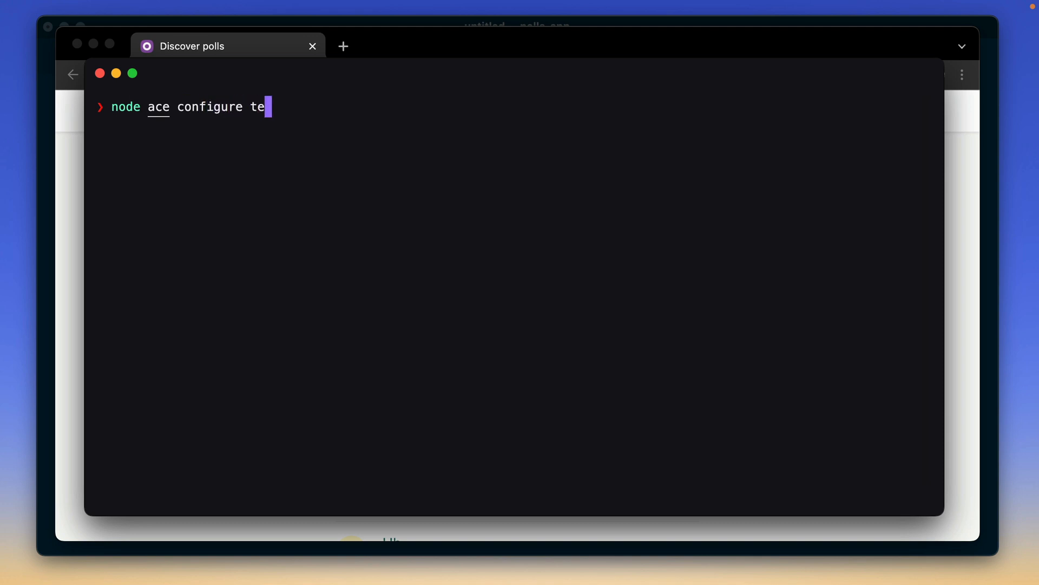
text(sts)
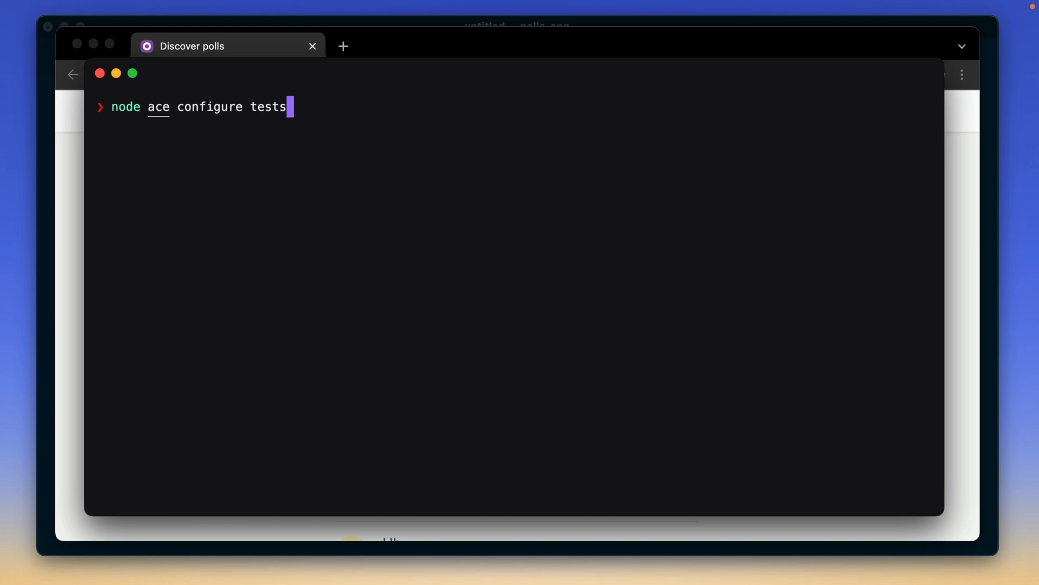
key(Return)
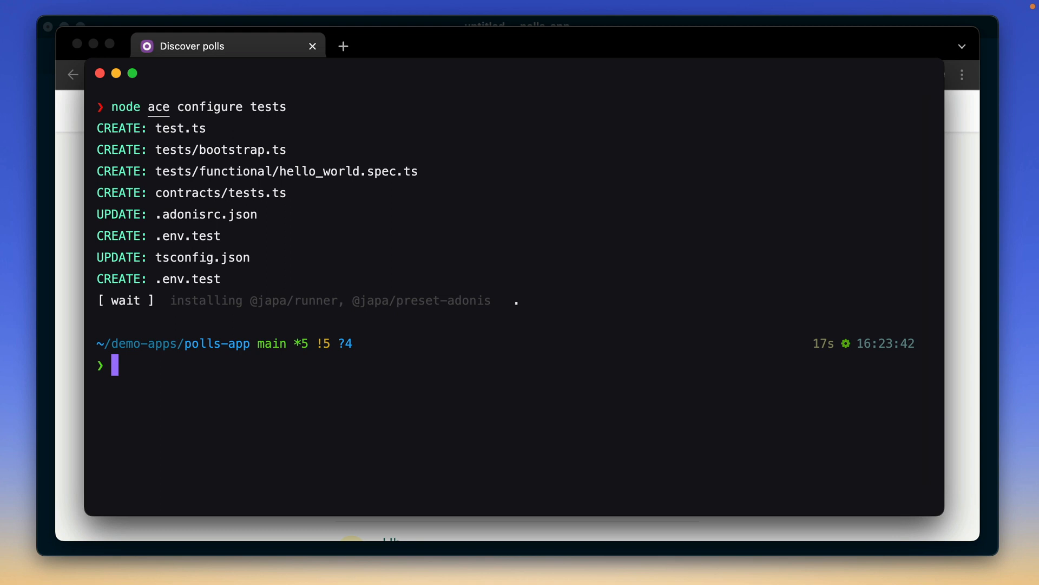
text(sub)
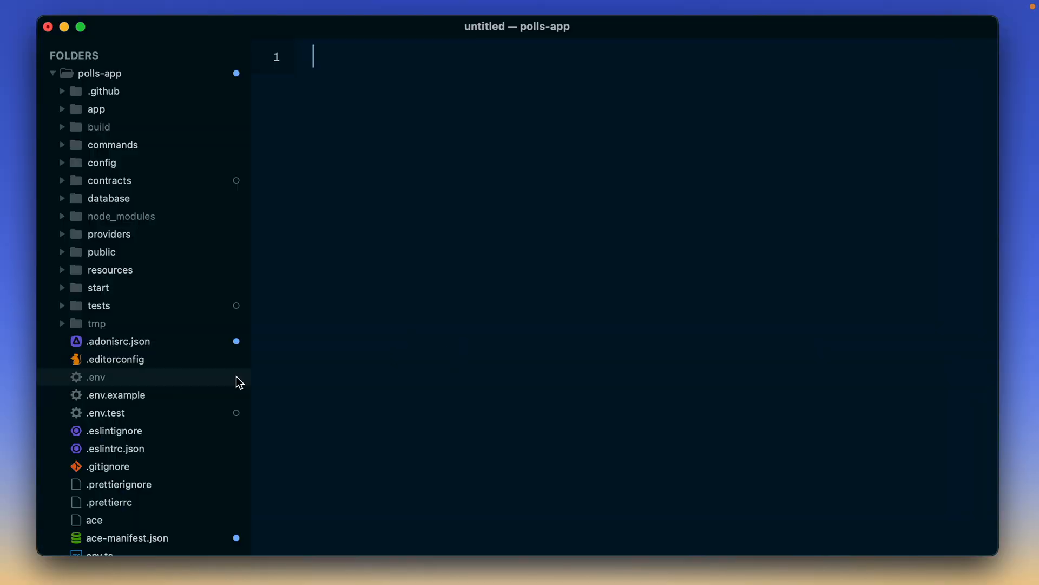
Step: Open env.ts and review its NODE_ENV validation
scroll(down, 3)
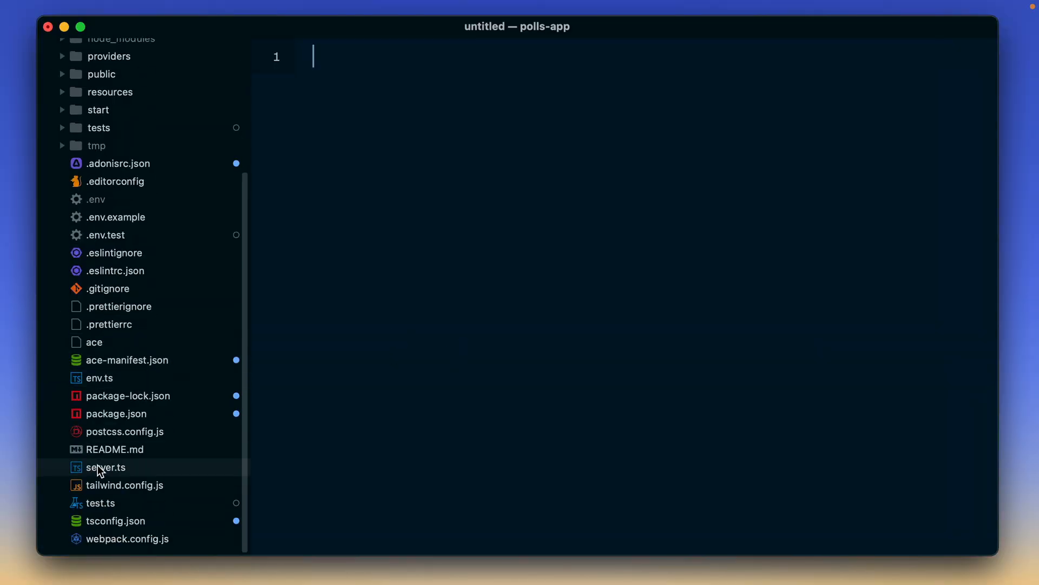
click(99, 378)
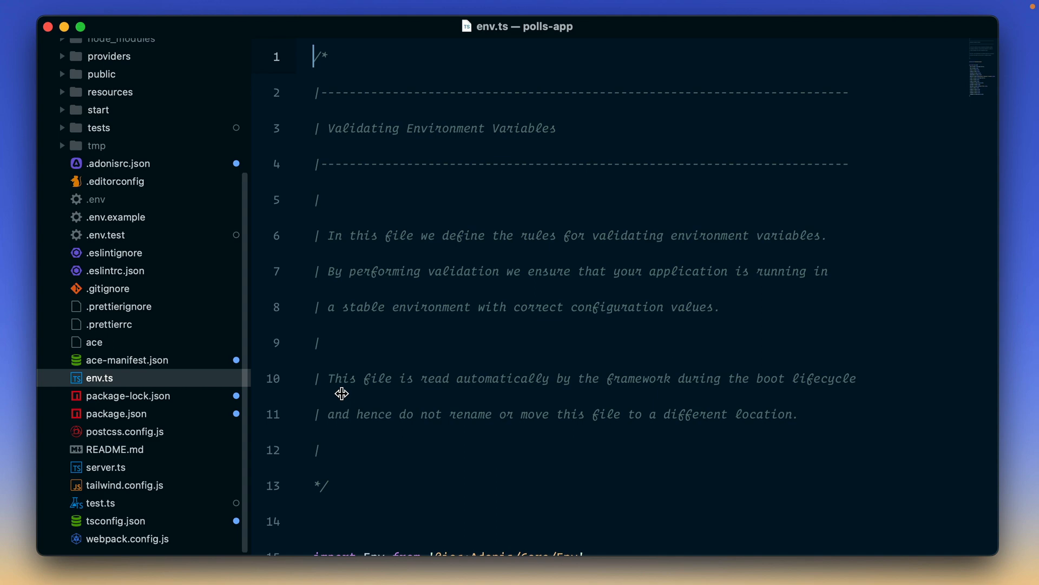
scroll(down, 3)
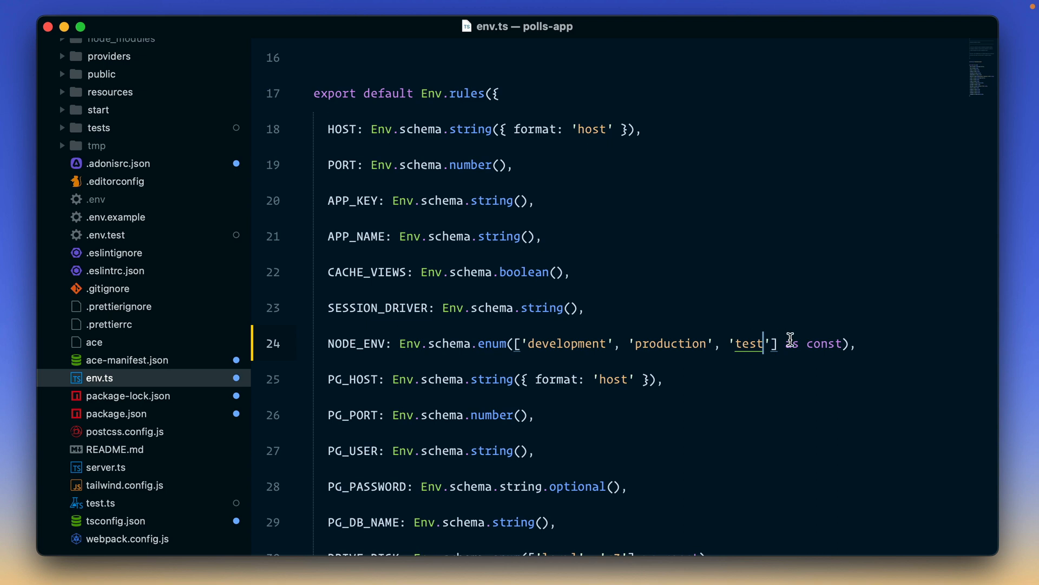
Step: Expand the config folder, open shield.ts, and review its CSP directives
click(102, 103)
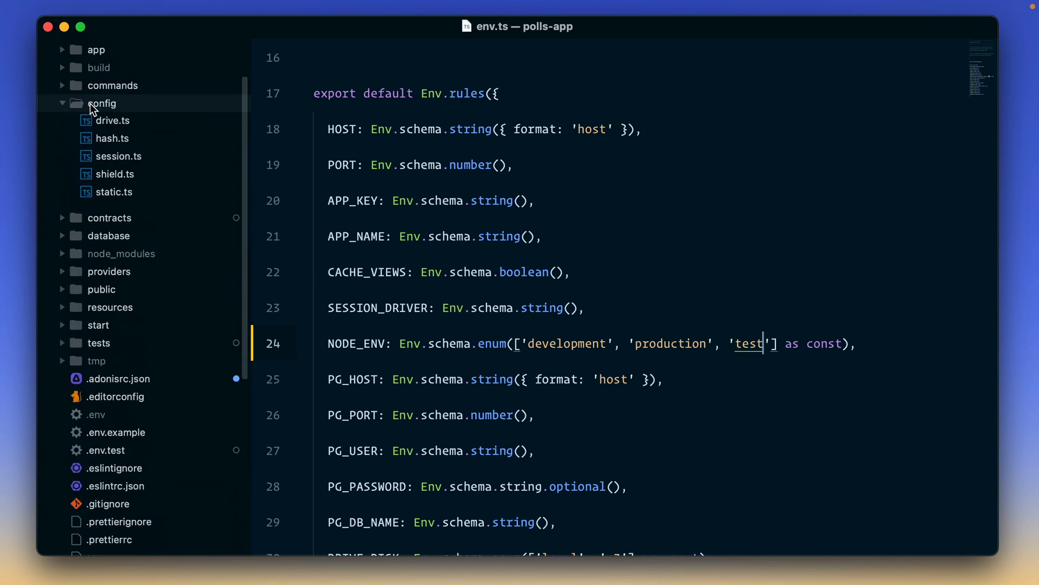
click(114, 173)
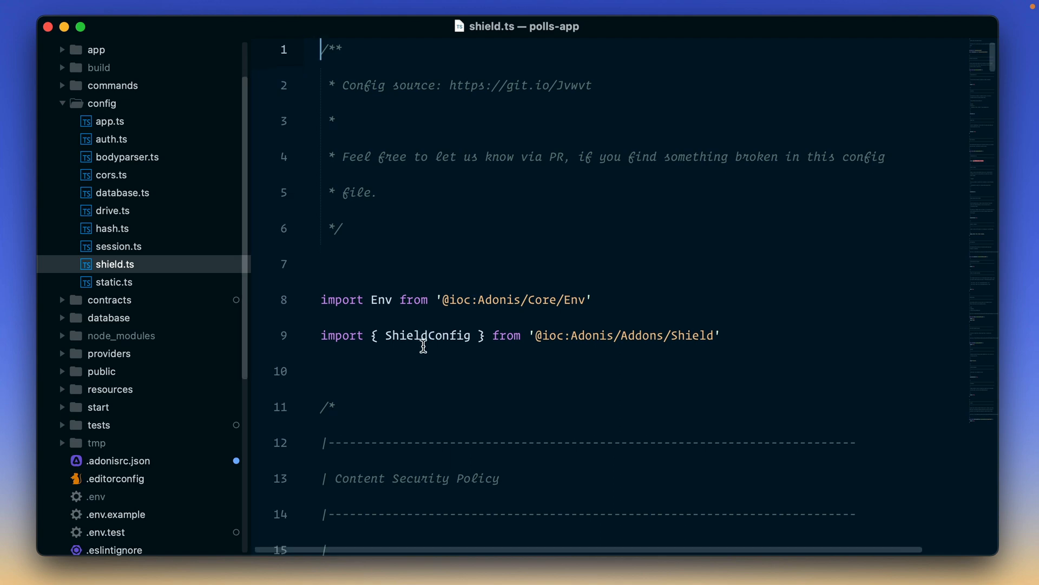
scroll(down, 3)
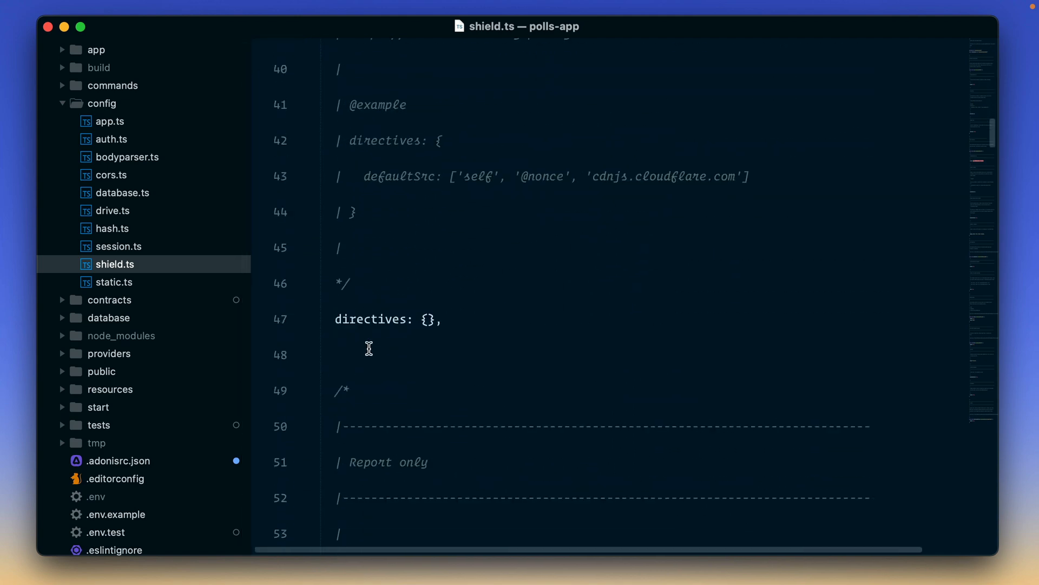
scroll(down, 3)
text(n)
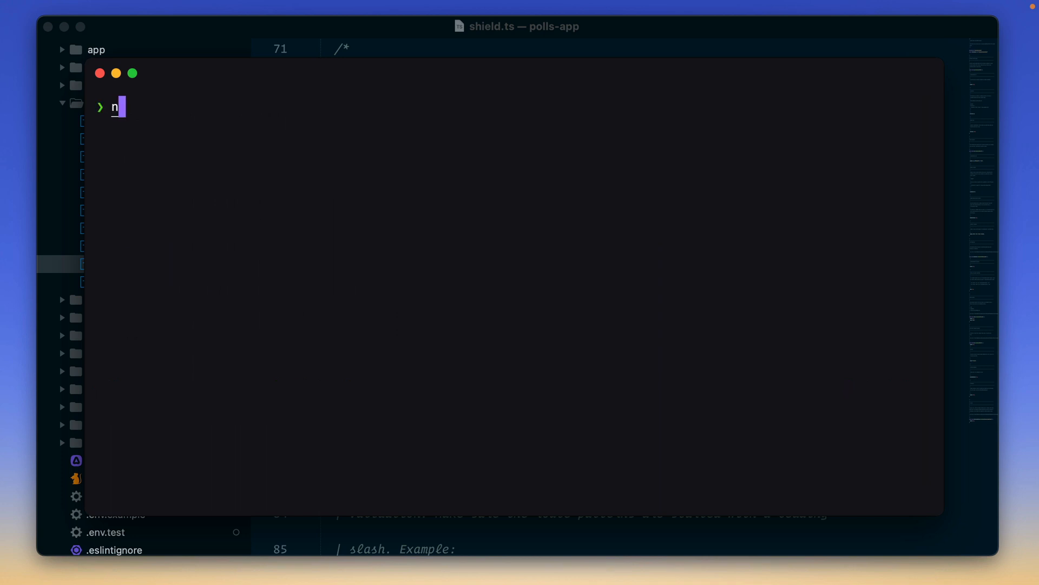
Step: Run node ace test and see 'display welcome page' fail on the missing 'It Works!' text
key(Return)
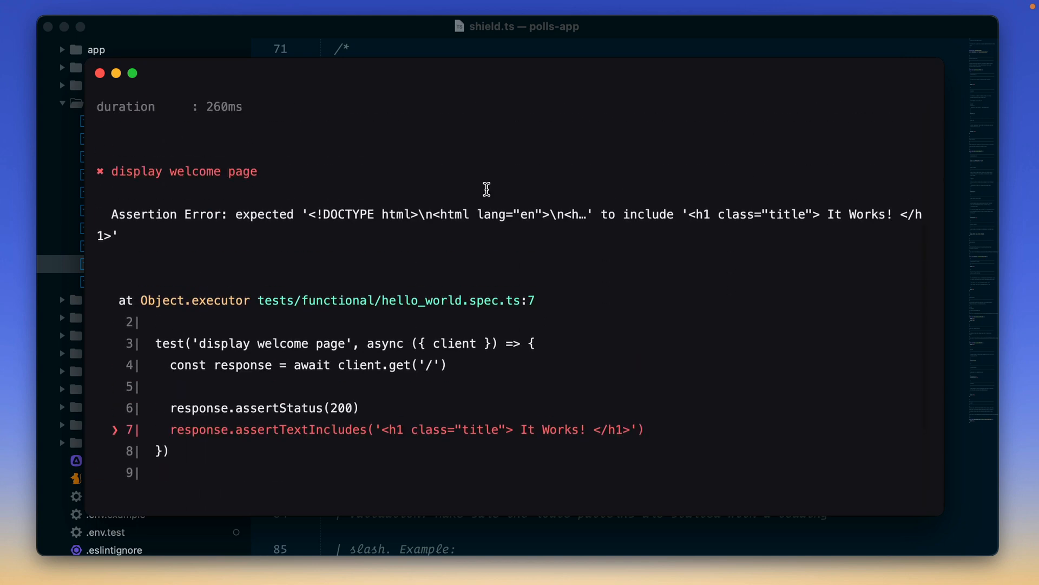
mouse_move(187, 192)
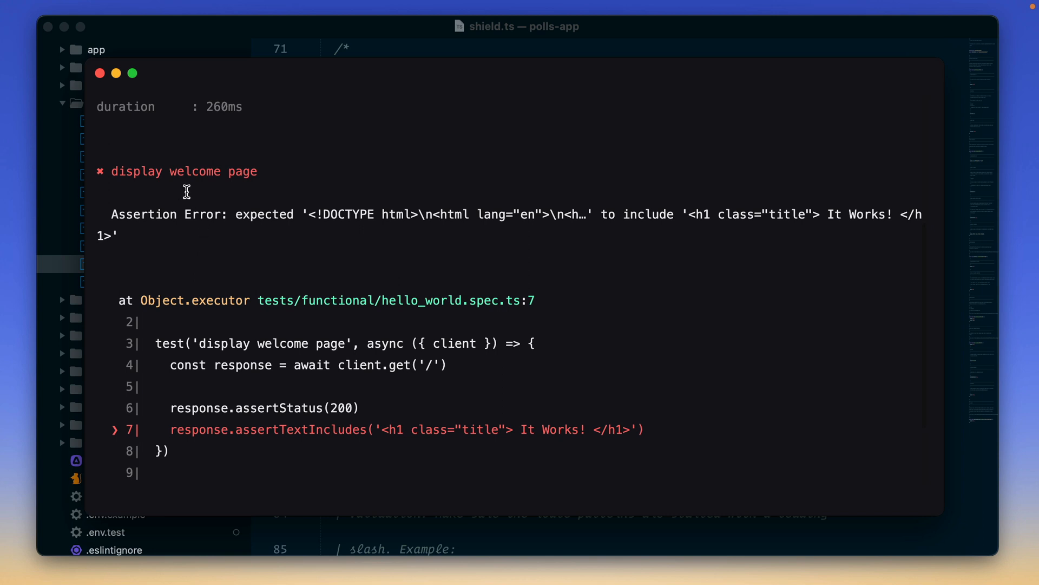
mouse_move(623, 356)
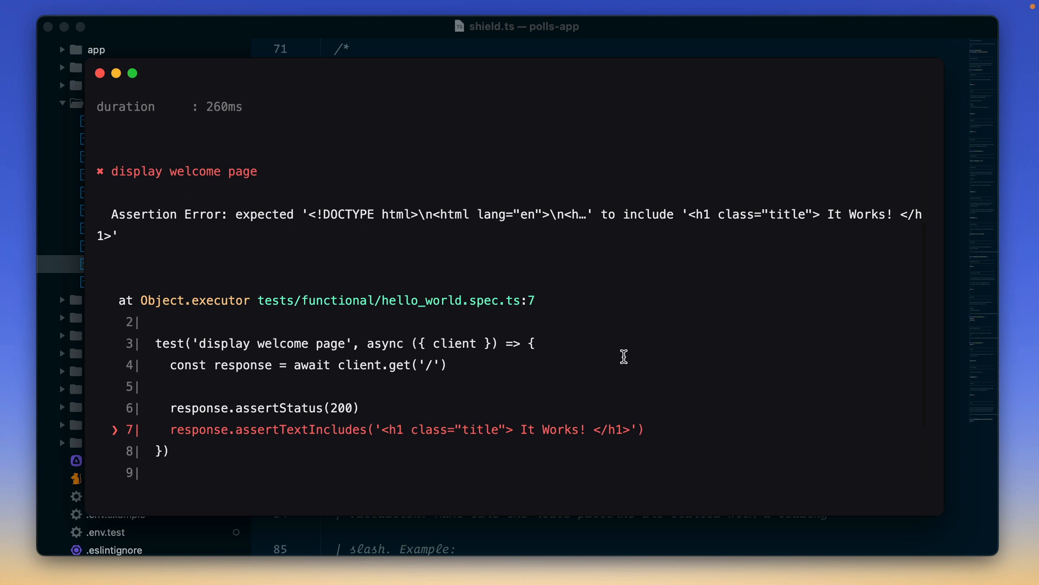
mouse_move(409, 300)
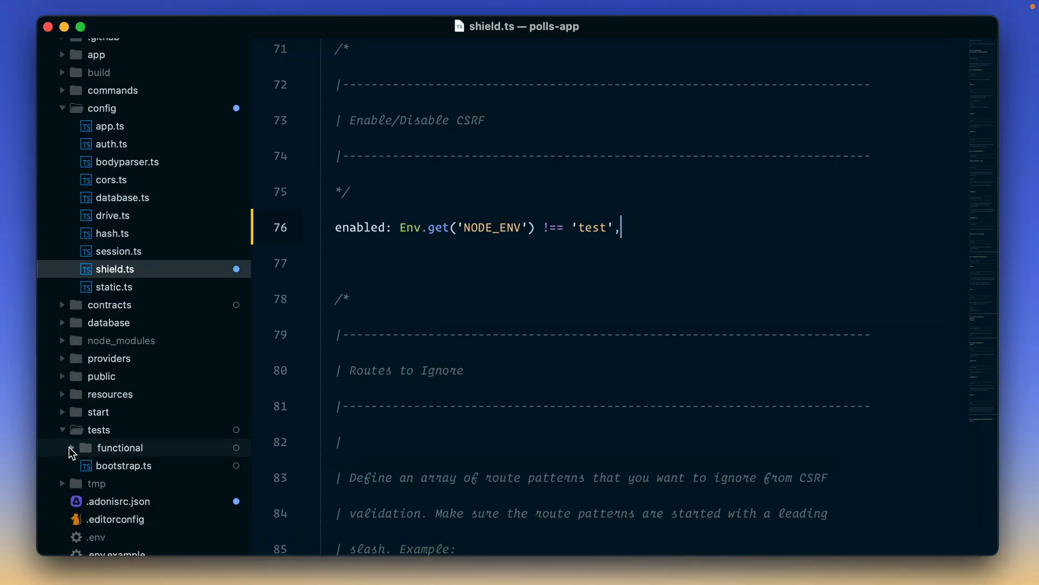
Step: Swap the 'It Works!' assertion for index.edge's Discover Polls heading, then rerun node ace test
click(147, 430)
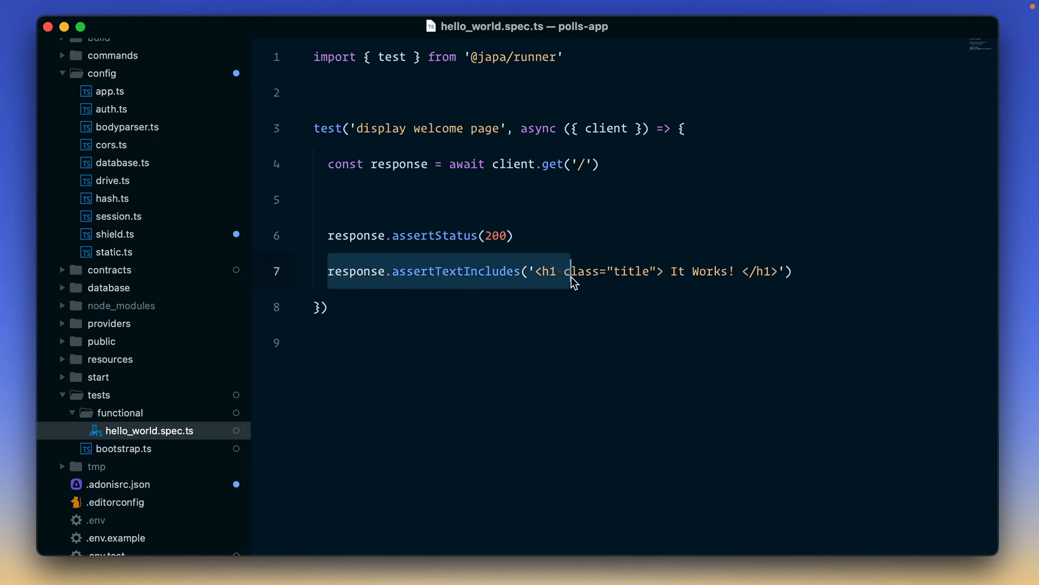
double_click(693, 271)
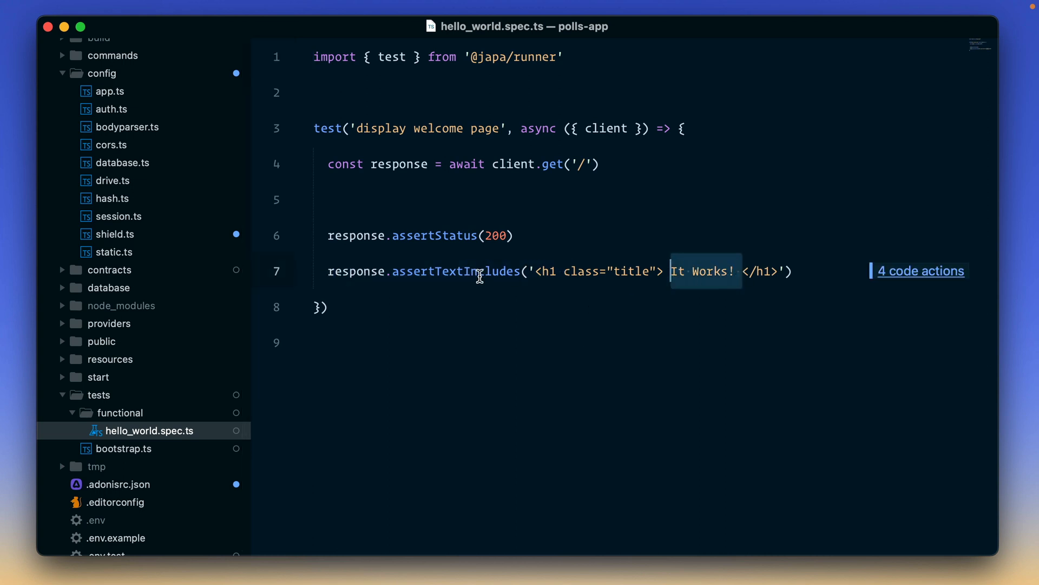
mouse_move(456, 271)
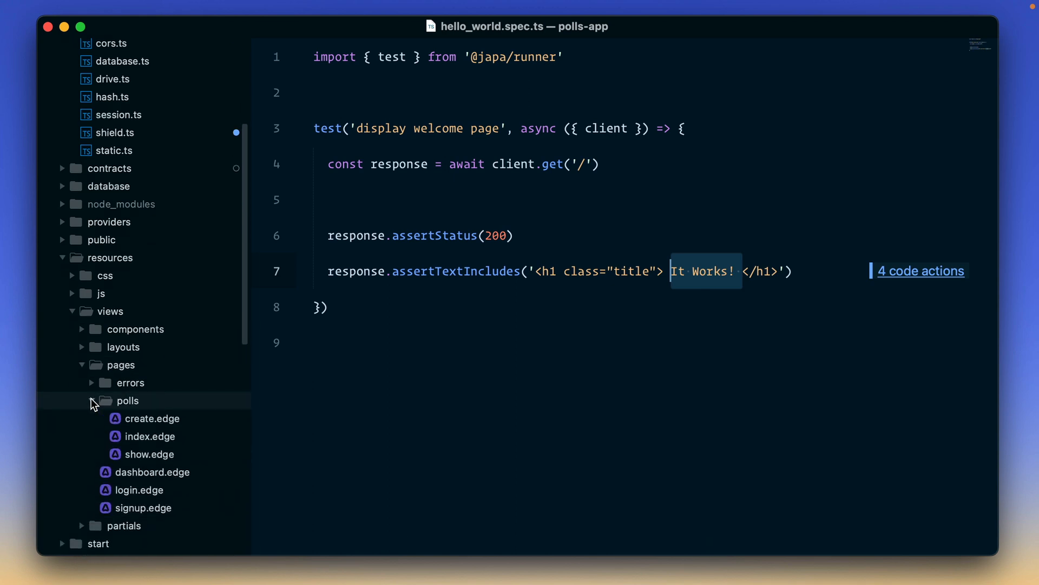
click(150, 436)
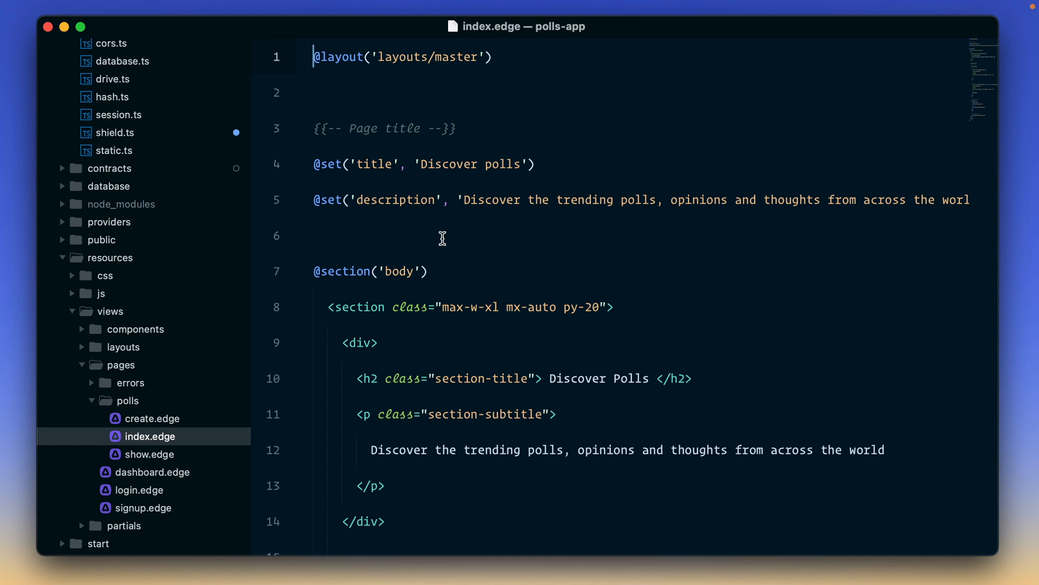
scroll(down, 3)
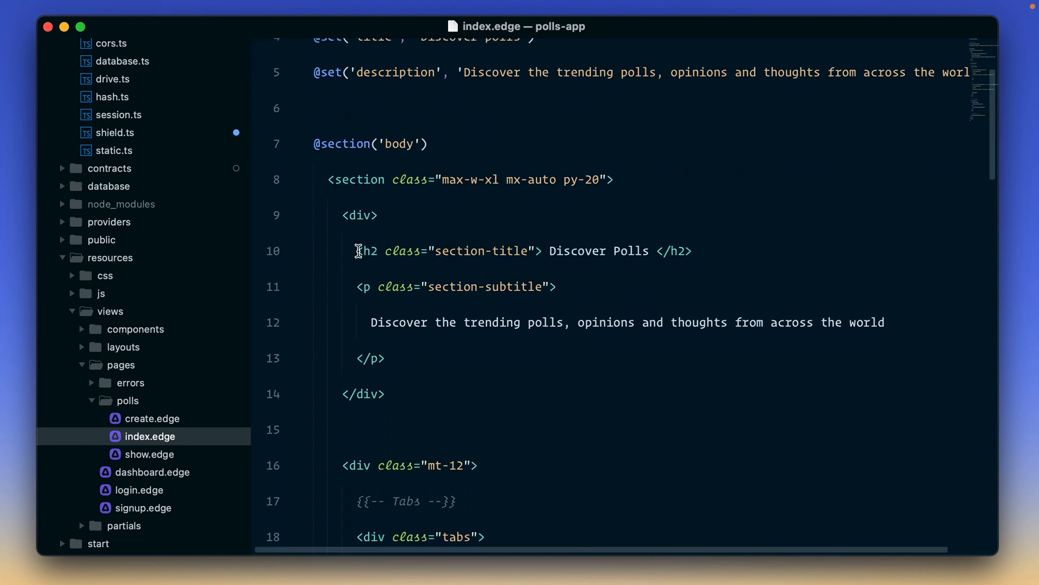
triple_click(523, 250)
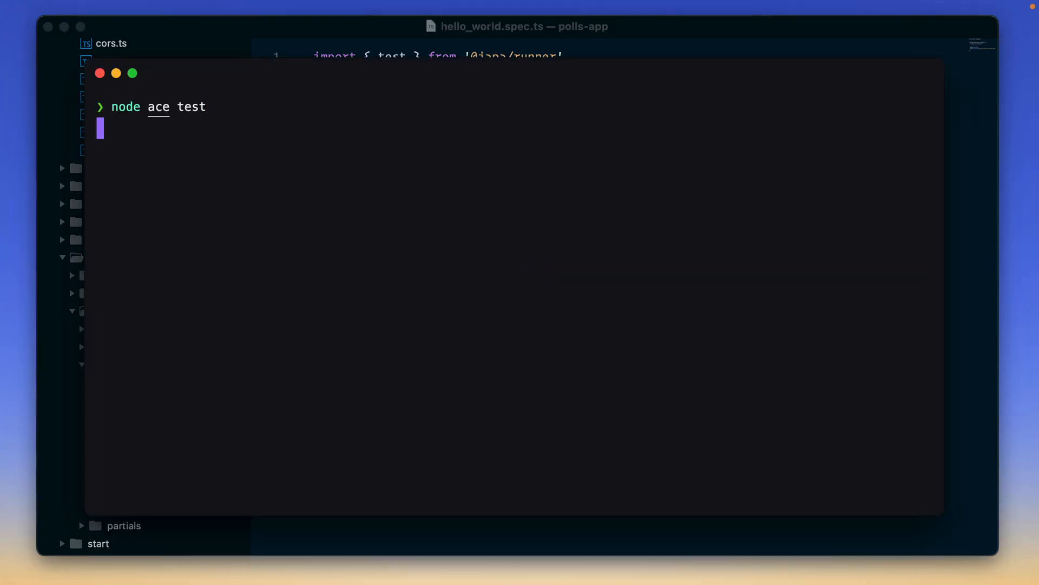
key(Return)
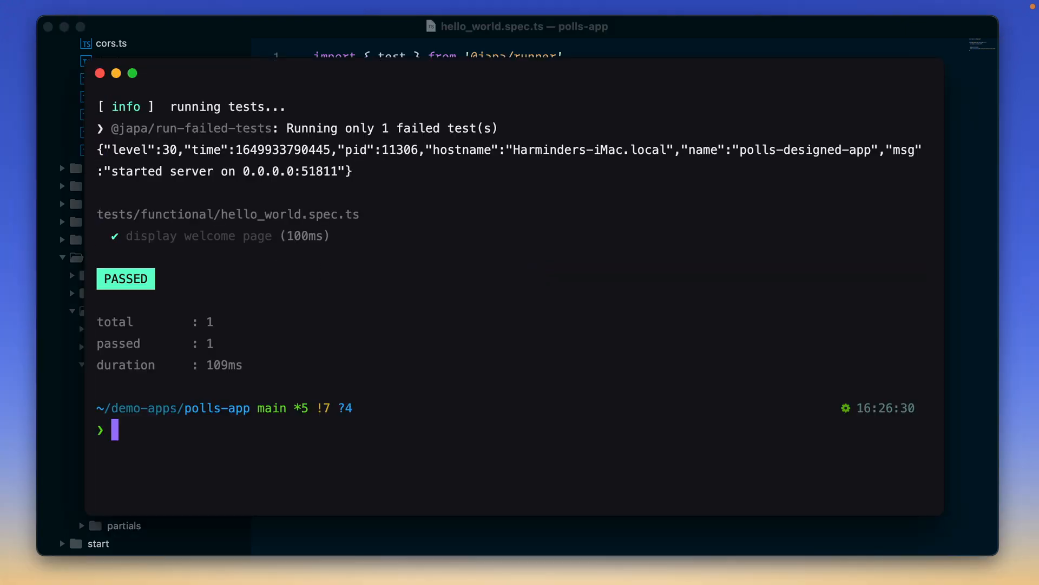